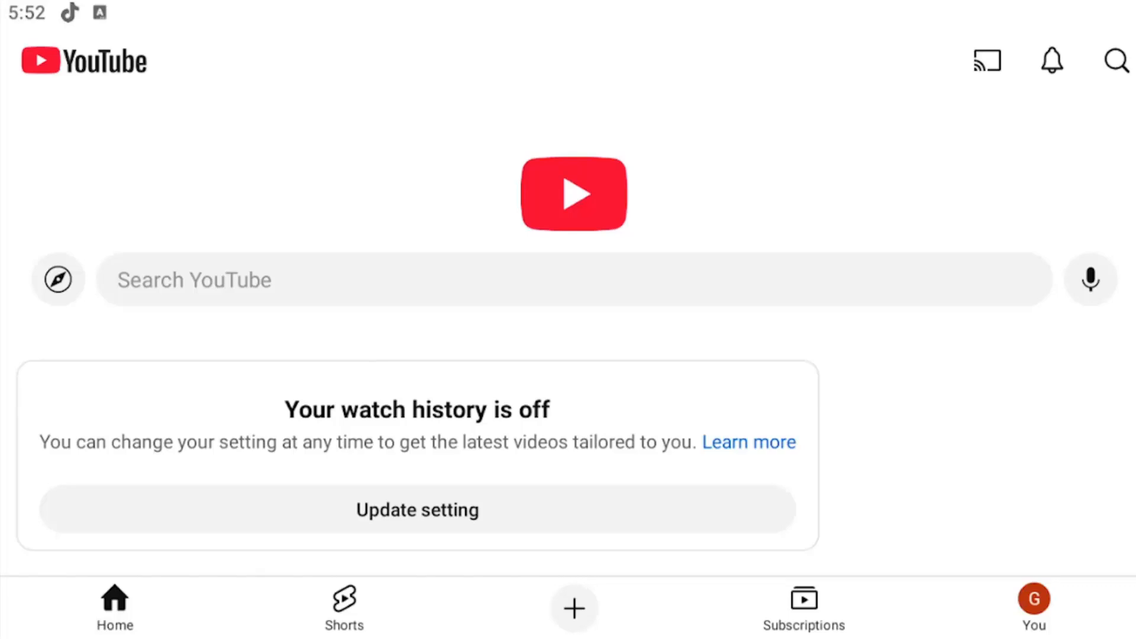
{"action": "mouse_move", "coordinate": [84, 327]}
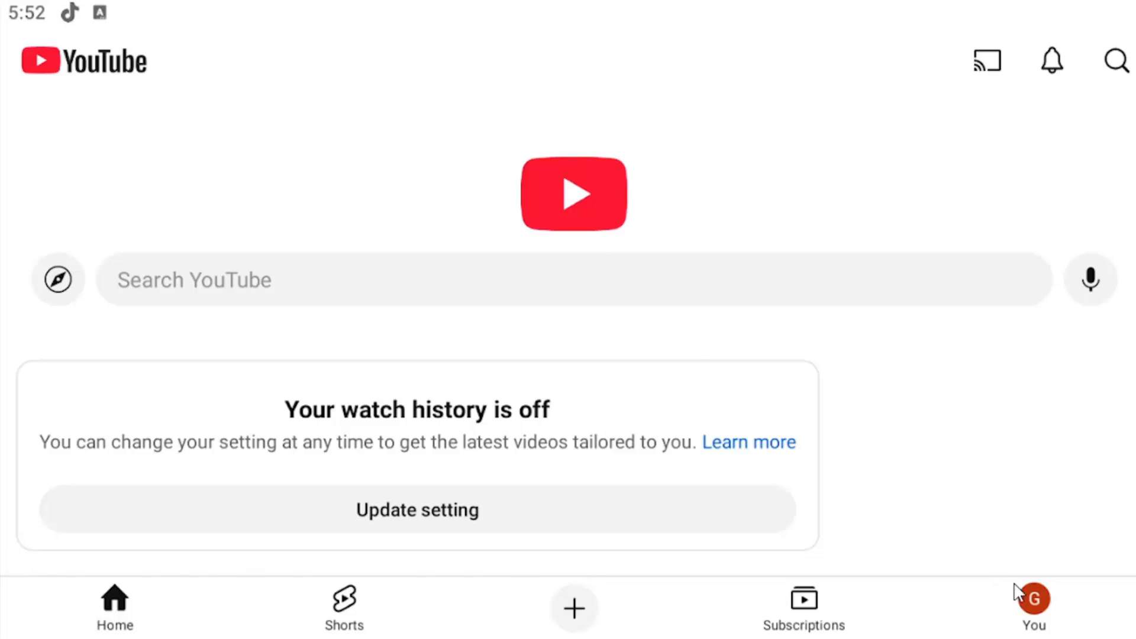
{"action": "mouse_move", "coordinate": [1037, 608]}
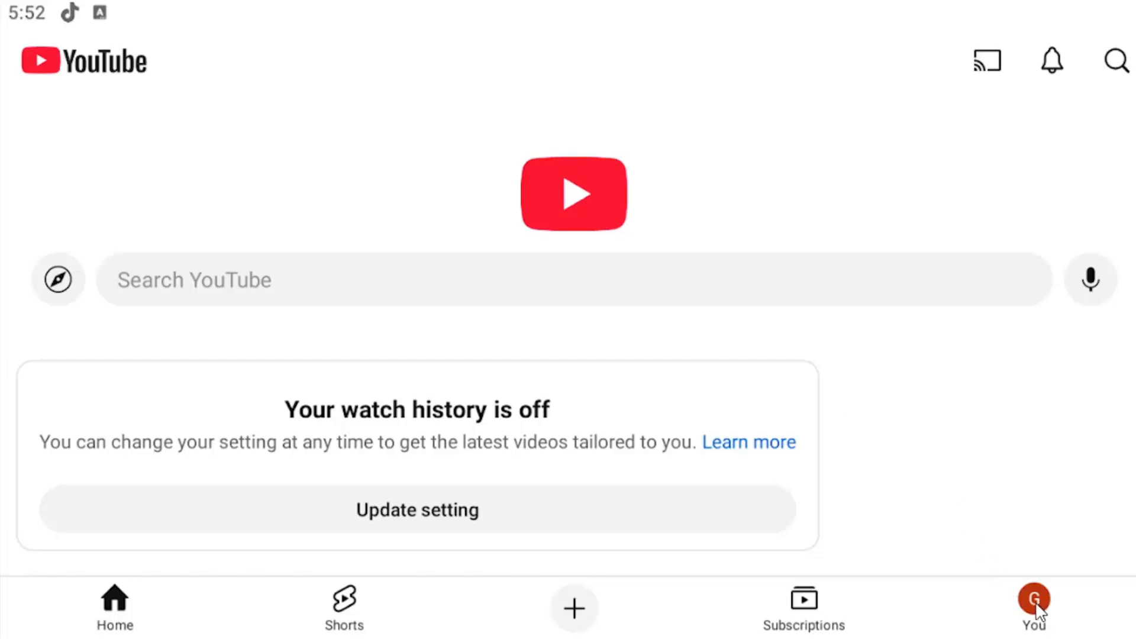
Step: Go to the You page listing your playlists, including Watch later and Liked videos
{"action": "left_click", "coordinate": [1033, 605]}
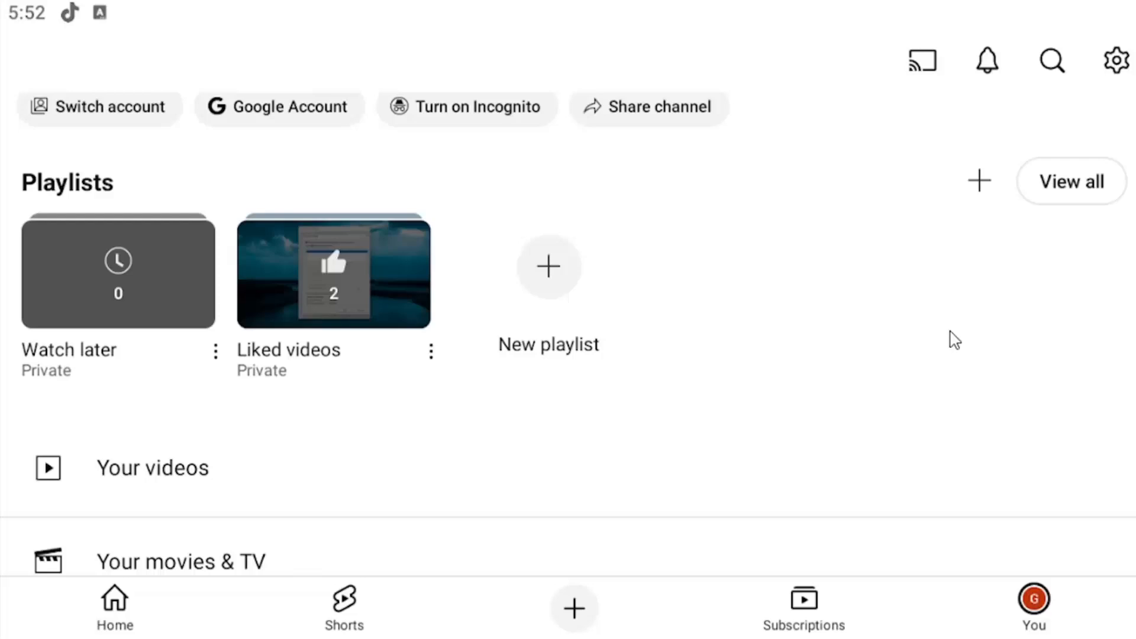
{"action": "mouse_move", "coordinate": [569, 295]}
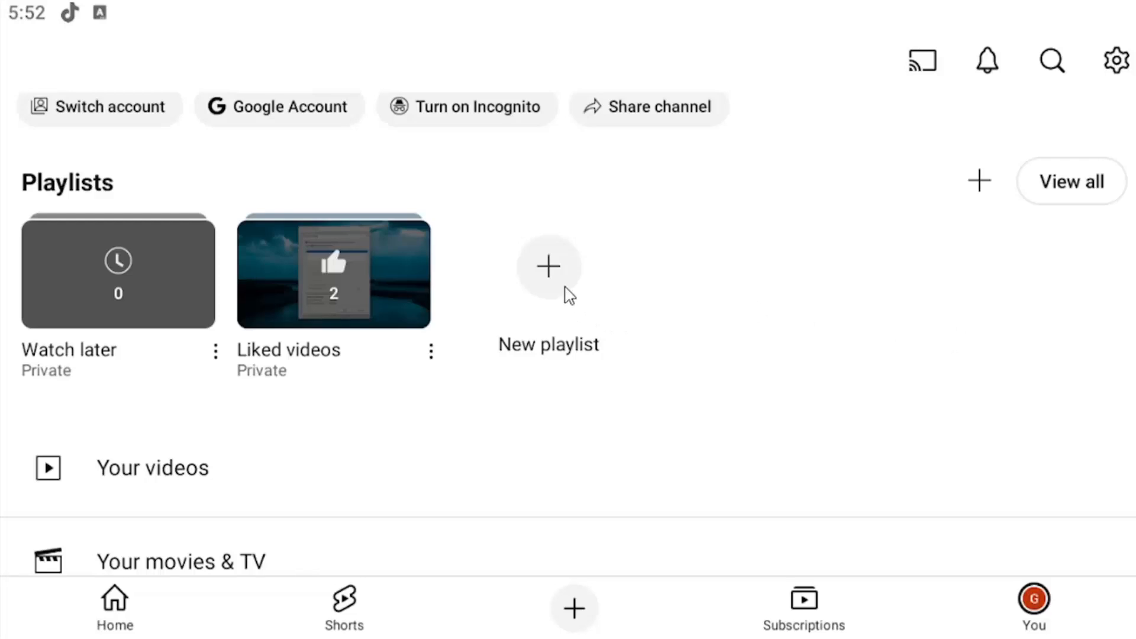
{"action": "mouse_move", "coordinate": [162, 211]}
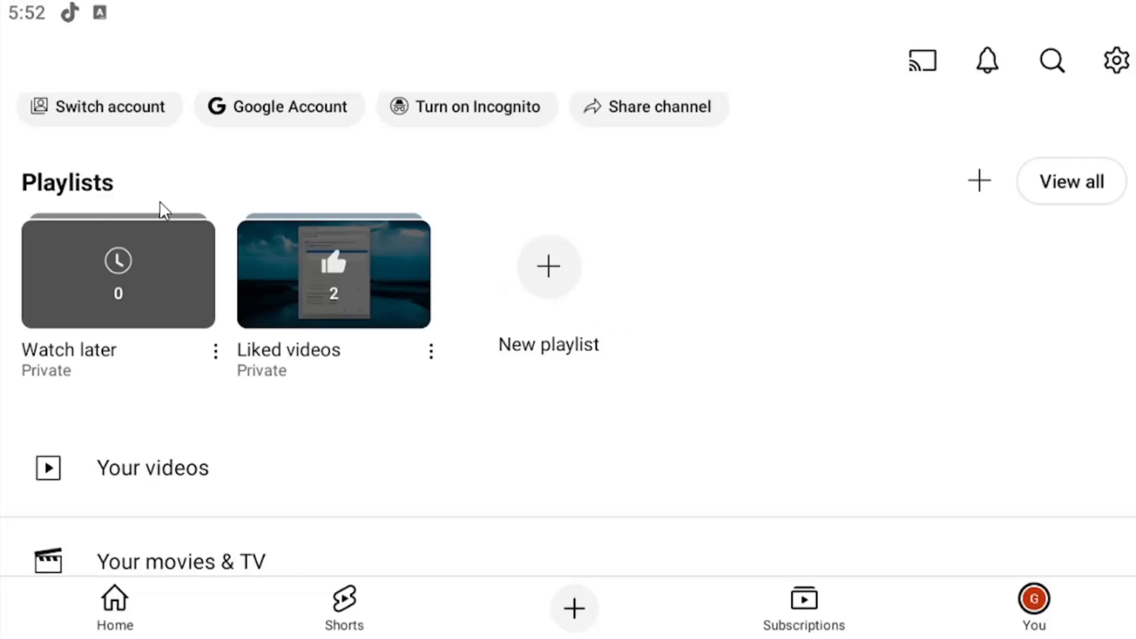
{"action": "left_click", "coordinate": [547, 266]}
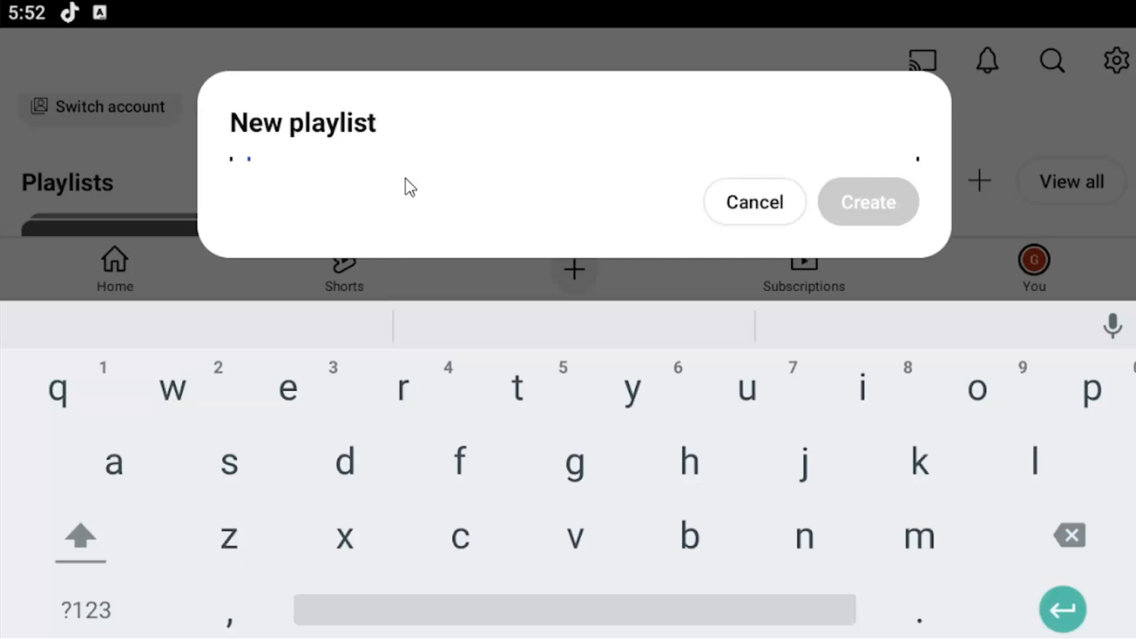
{"action": "mouse_move", "coordinate": [395, 191]}
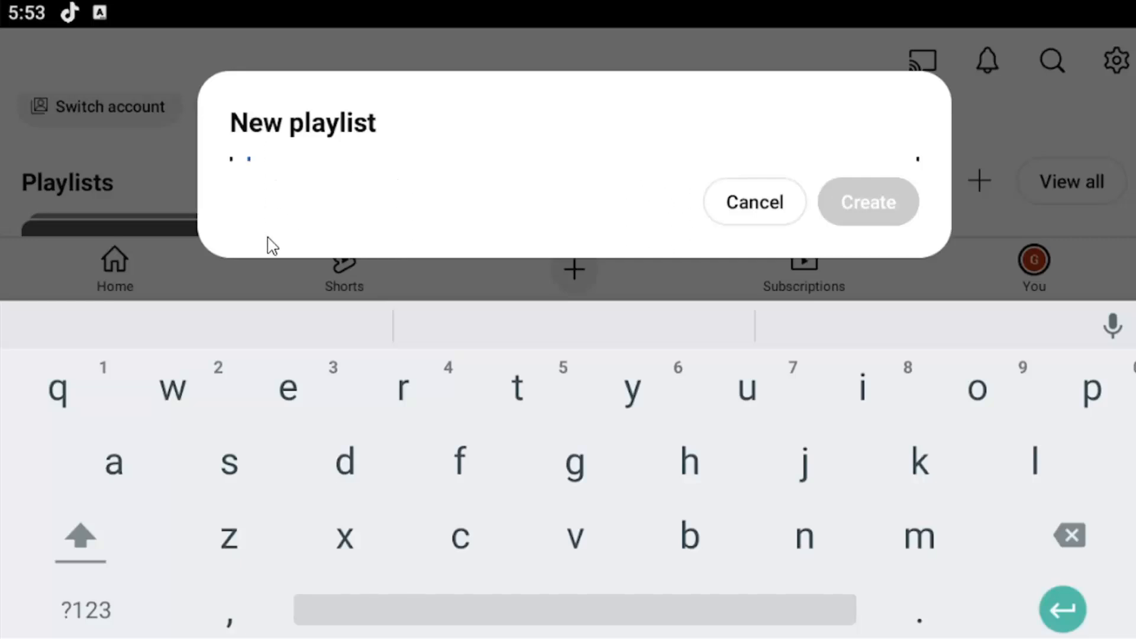
{"action": "mouse_move", "coordinate": [382, 224]}
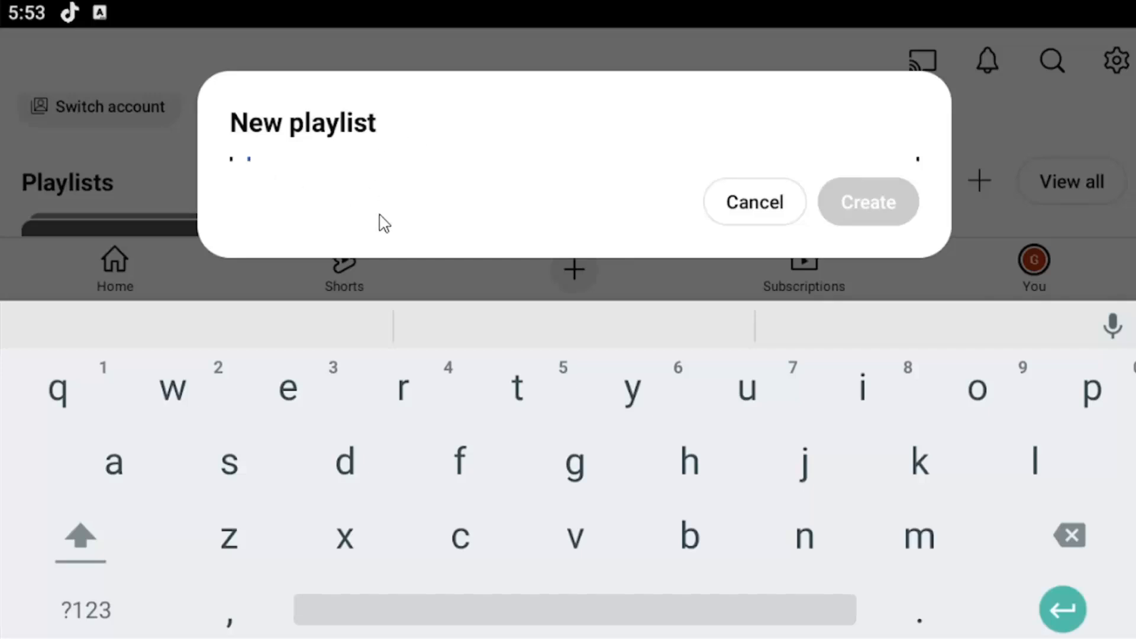
{"action": "left_click", "coordinate": [753, 201]}
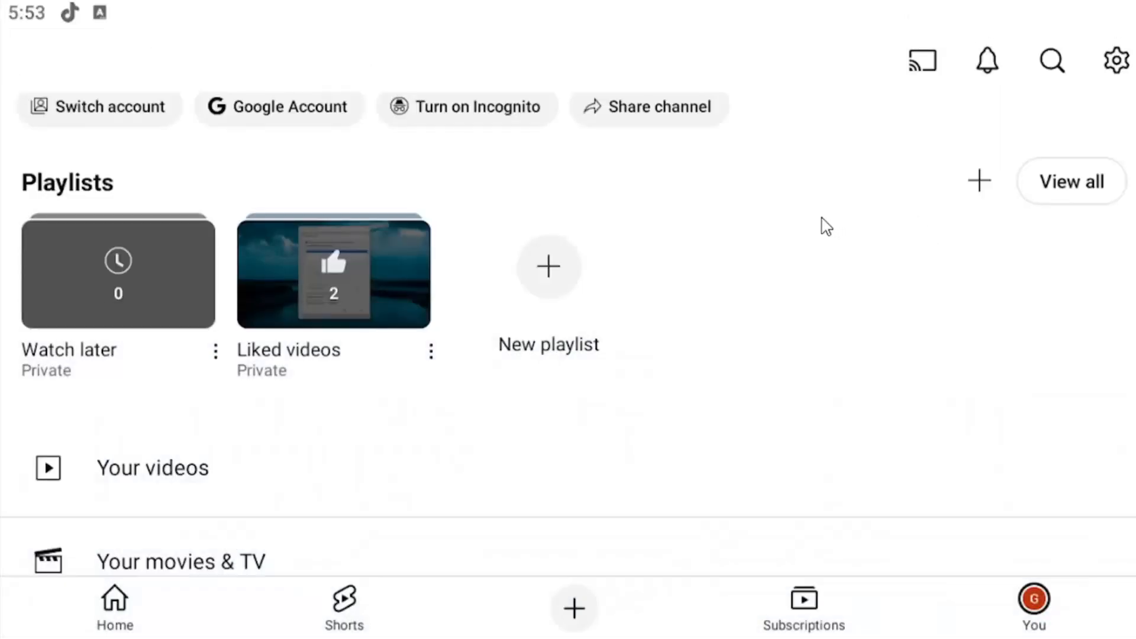
{"action": "left_click", "coordinate": [548, 266]}
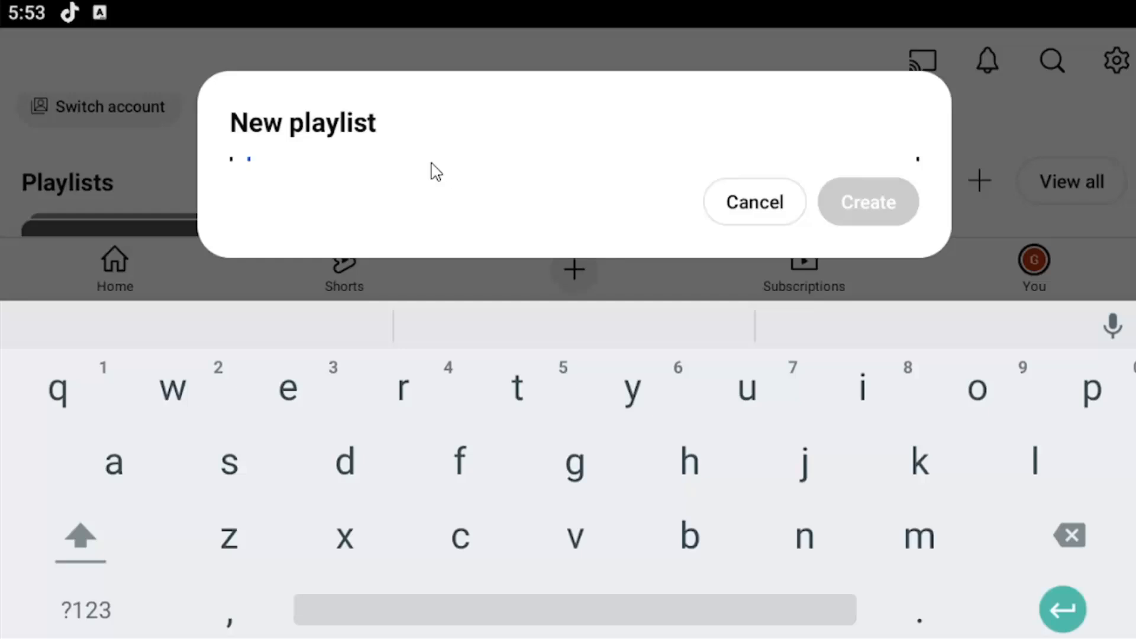
{"action": "mouse_move", "coordinate": [636, 172]}
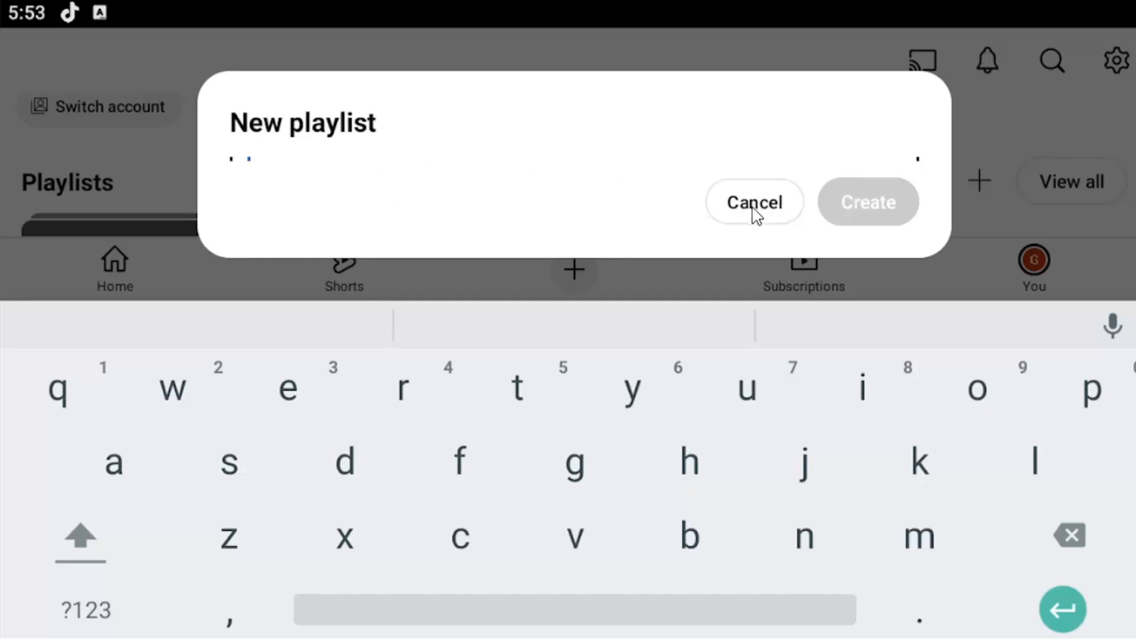
{"action": "left_click", "coordinate": [753, 202]}
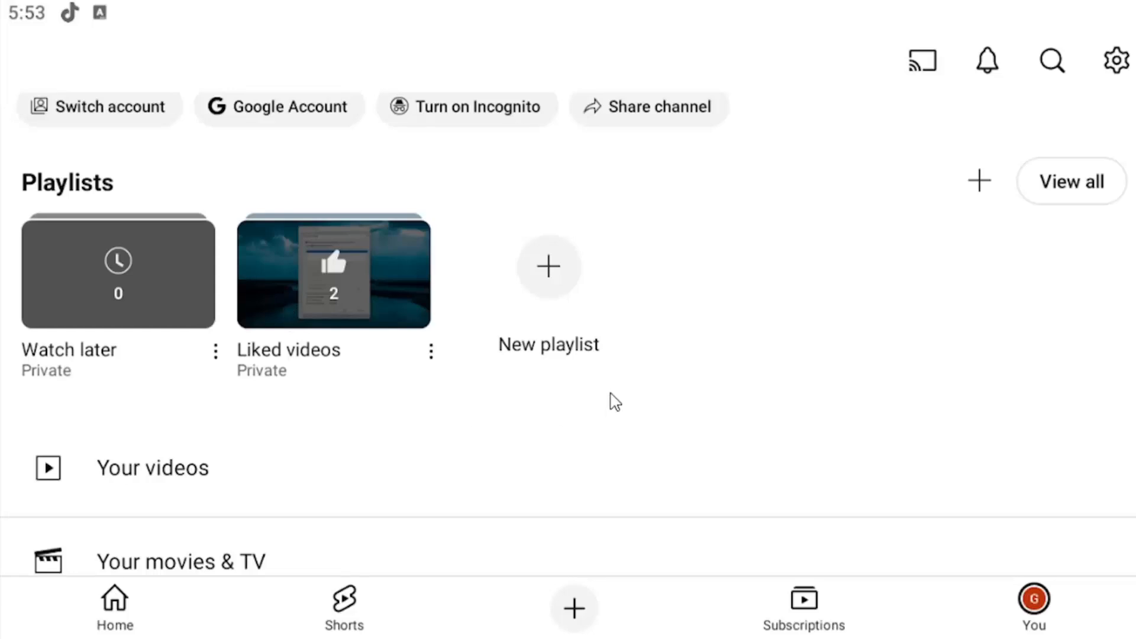
{"action": "left_click", "coordinate": [548, 267]}
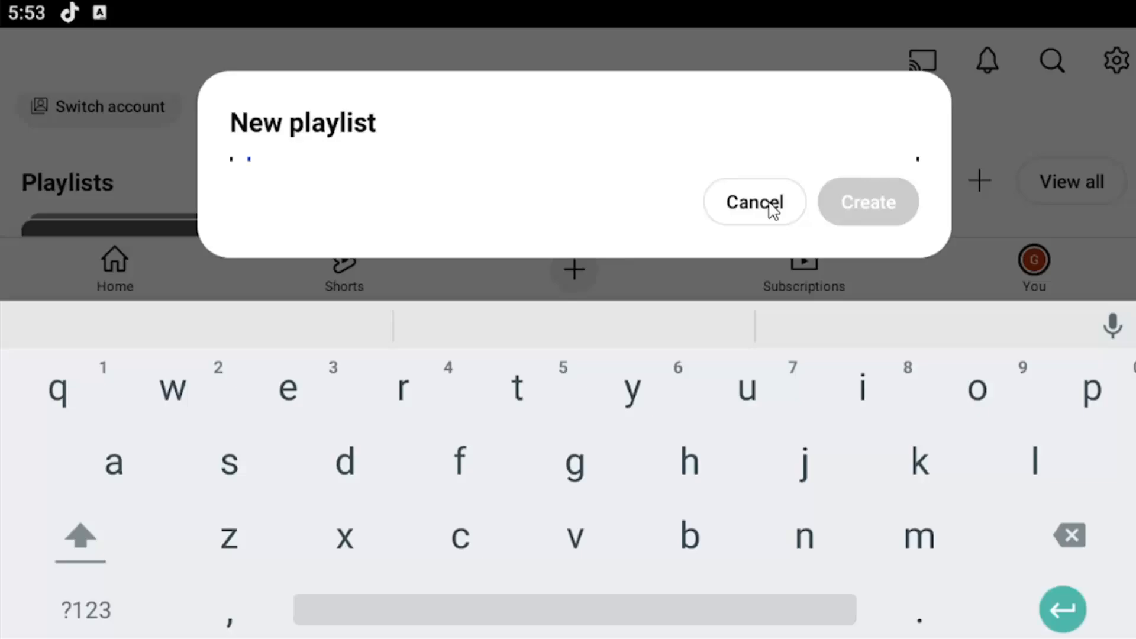
{"action": "left_click", "coordinate": [753, 201]}
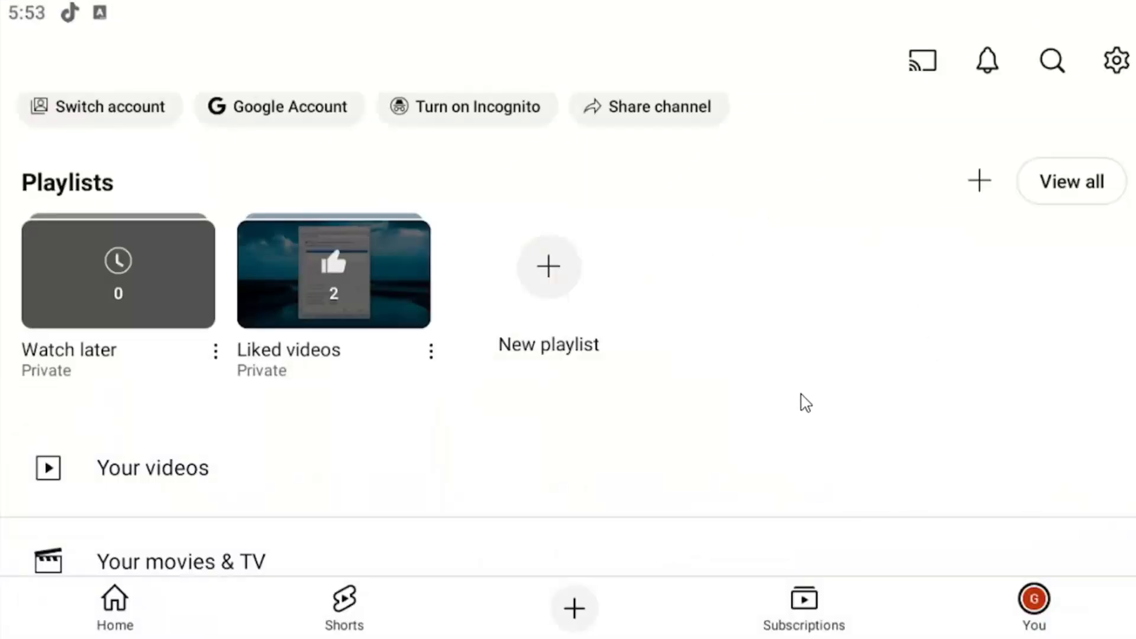